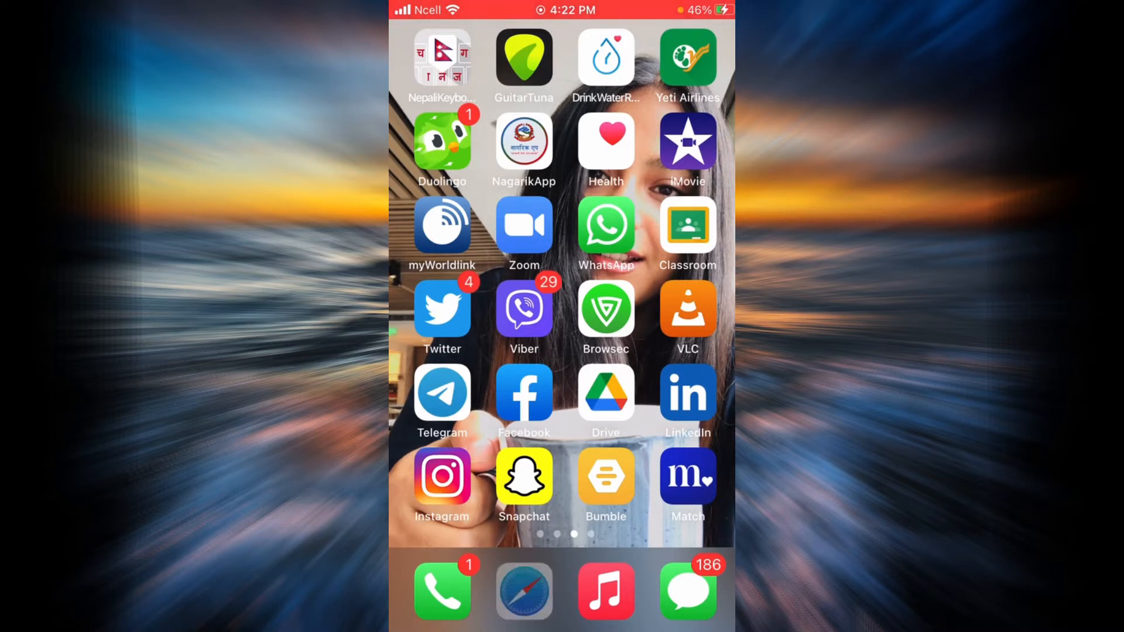
Launch Safari from the dock, loading the pnc.com home page.
left_click(525, 590)
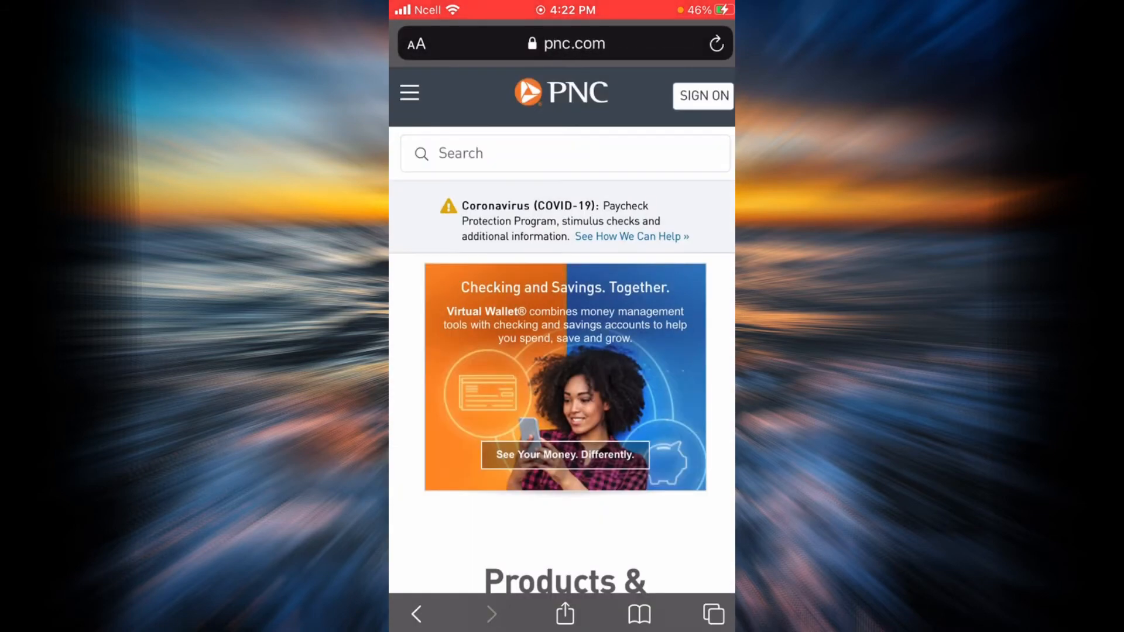
scroll("down", 3)
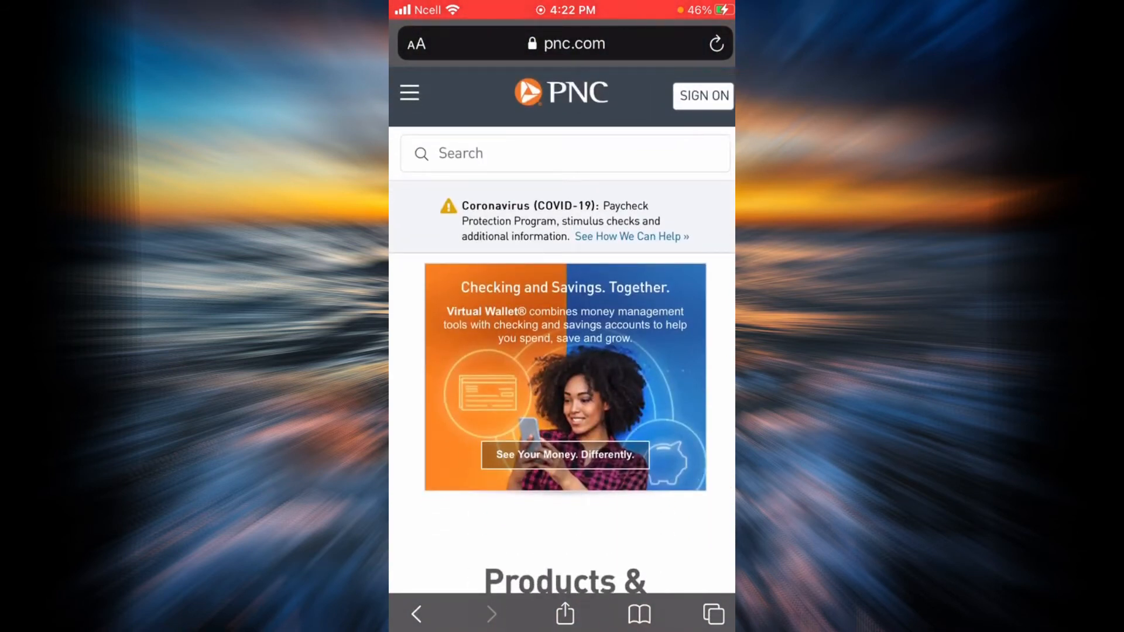
Reach the Online Banking sign-on form and choose 'Forgot ID or Password?'.
left_click(702, 96)
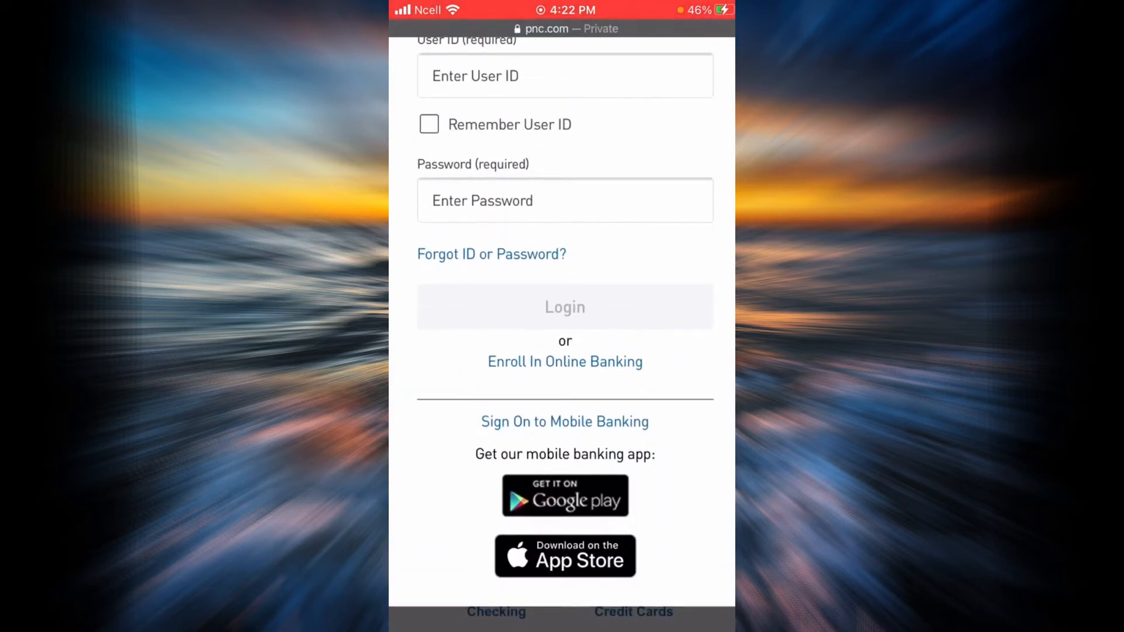
scroll("down", 3)
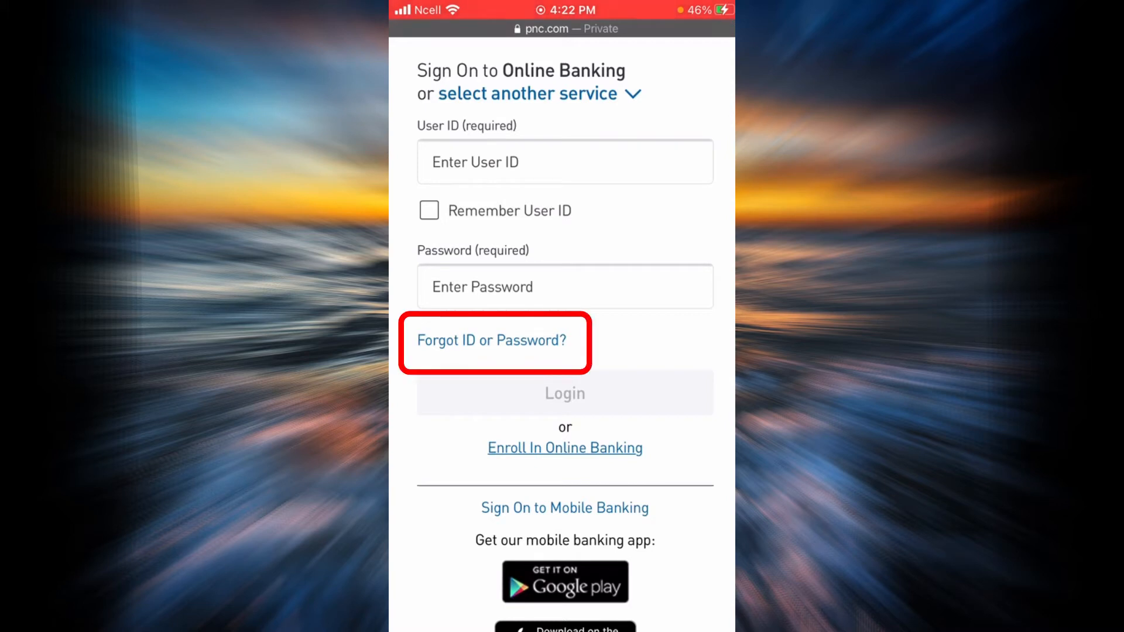
left_click(490, 339)
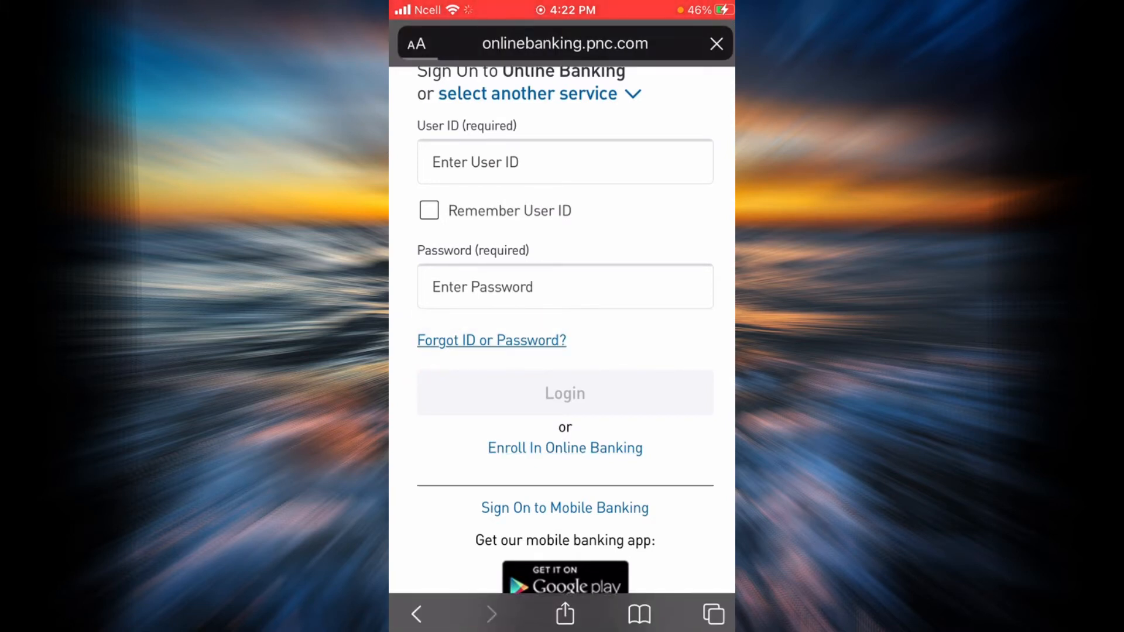
Start the Reset Password flow, reaching the empty Get Started form.
left_click(491, 339)
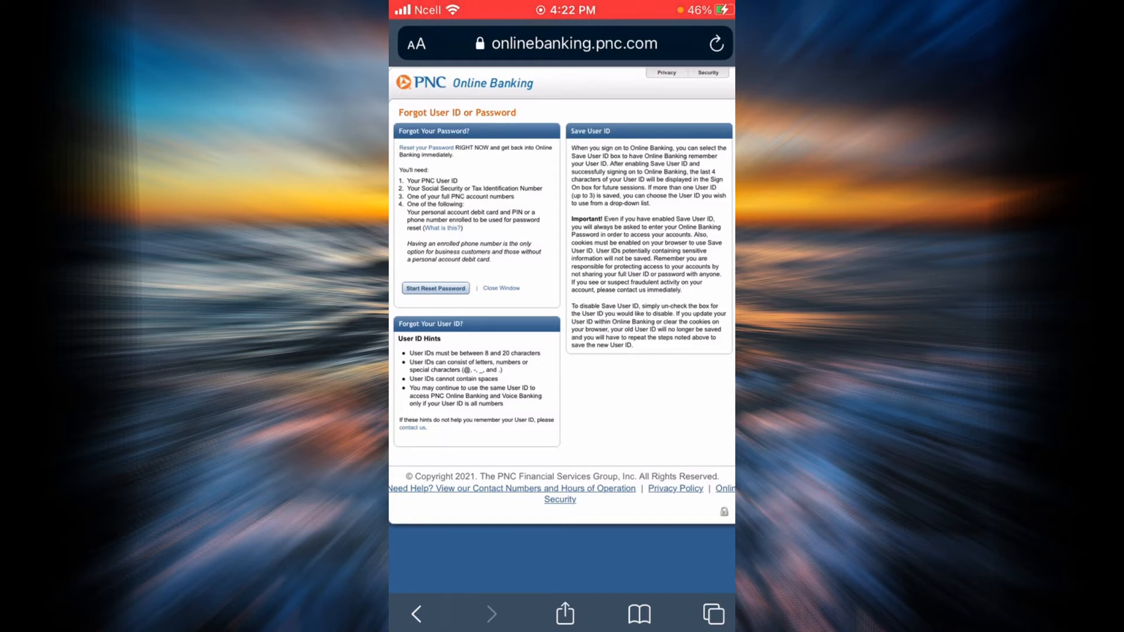
left_click(435, 288)
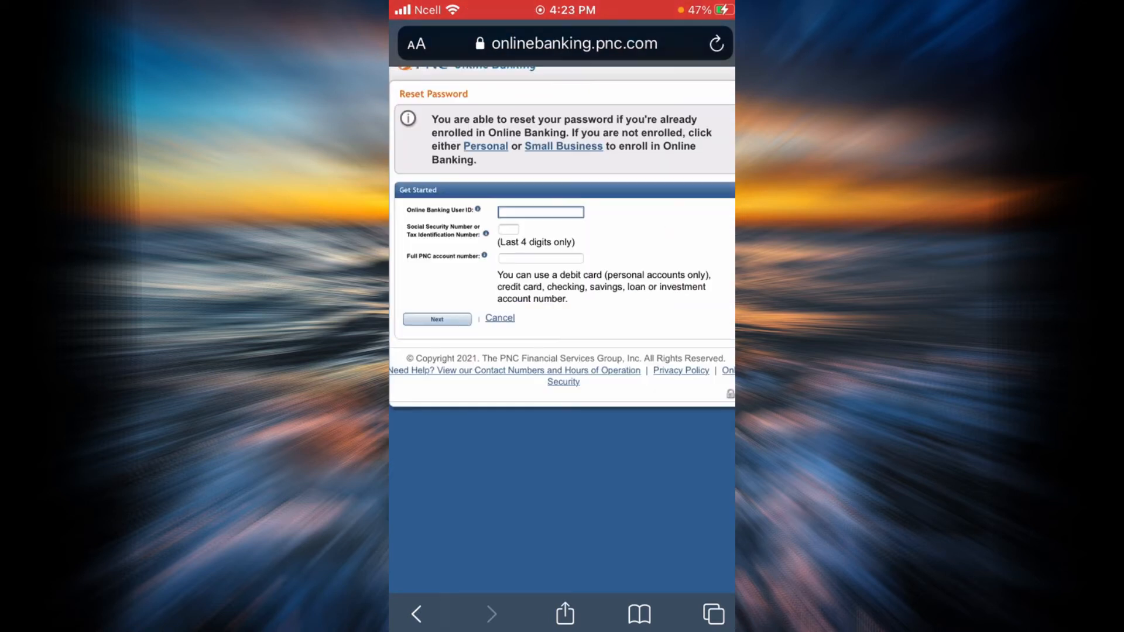